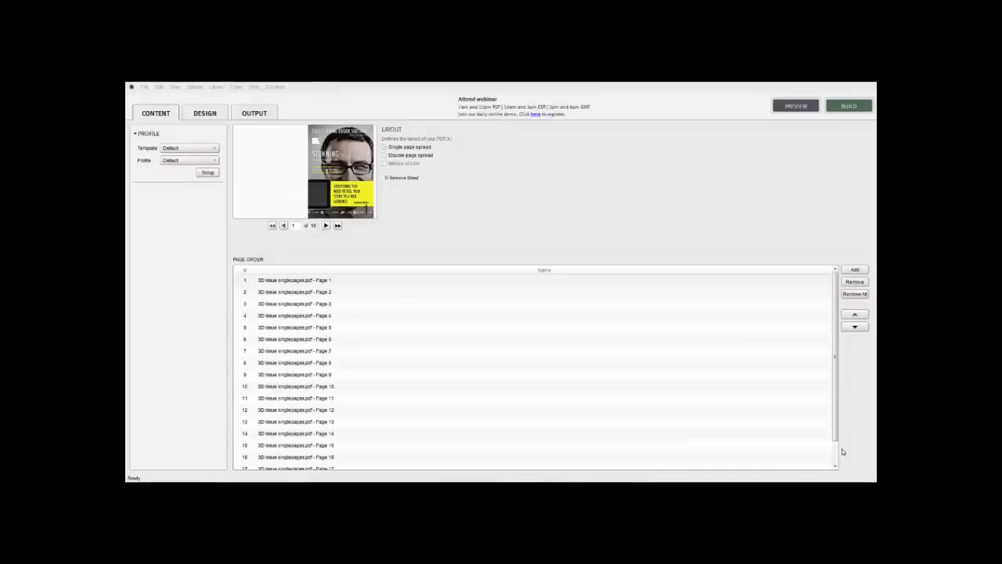
{"action": "mouse_move", "coordinate": [736, 445]}
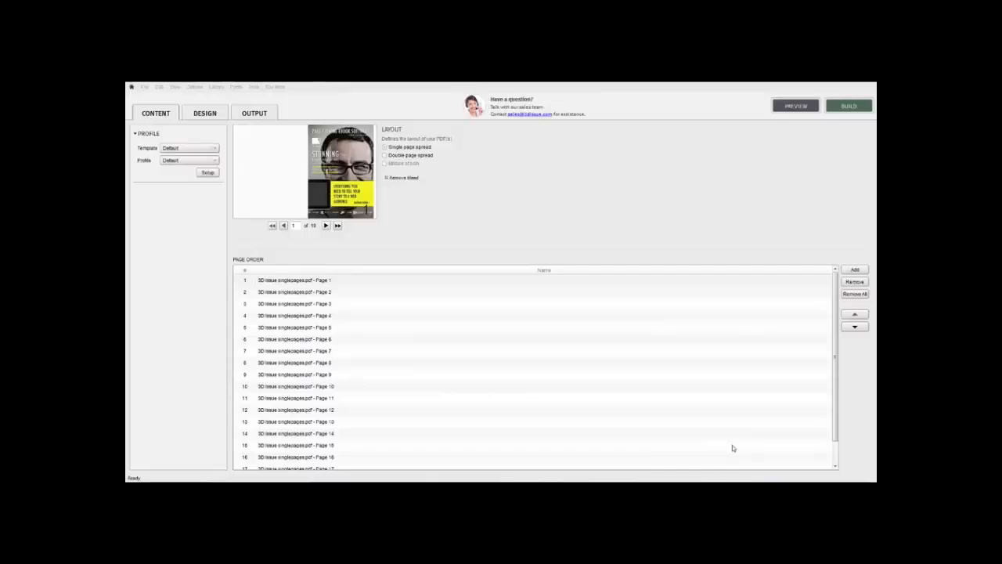
{"action": "mouse_move", "coordinate": [729, 448]}
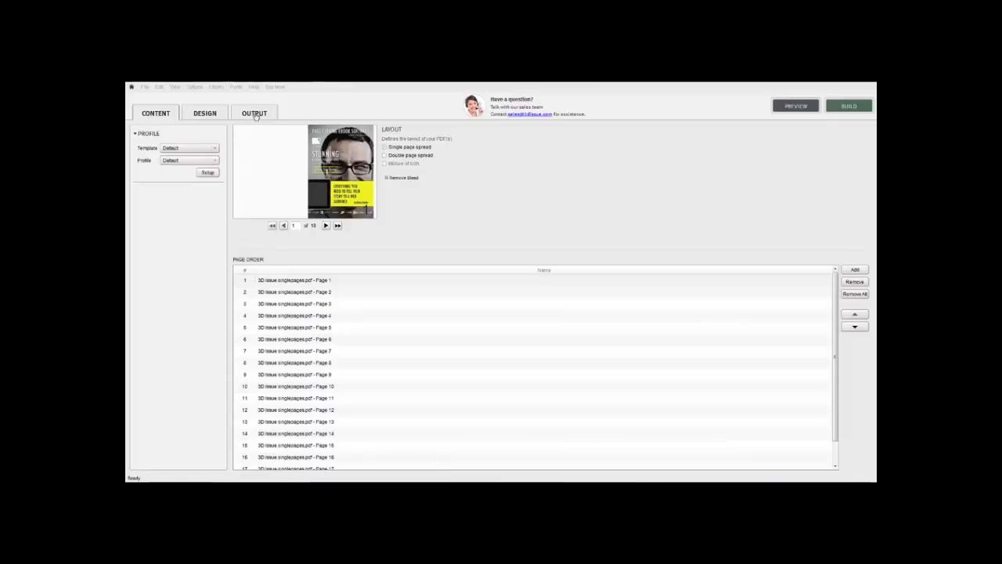
Show the Output settings with the Upload section's FTP profile options expanded
{"action": "left_click", "coordinate": [254, 113]}
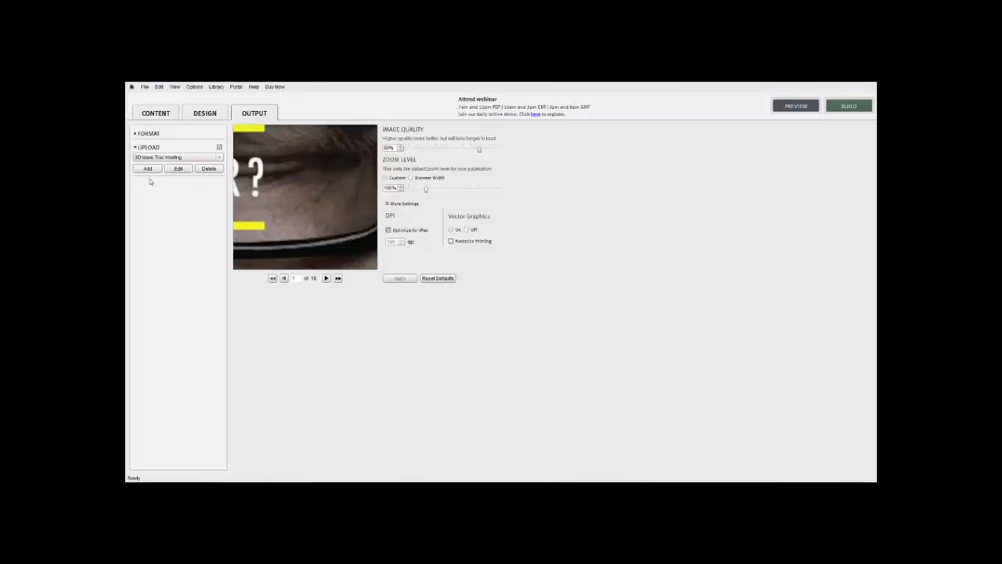
{"action": "mouse_move", "coordinate": [156, 197]}
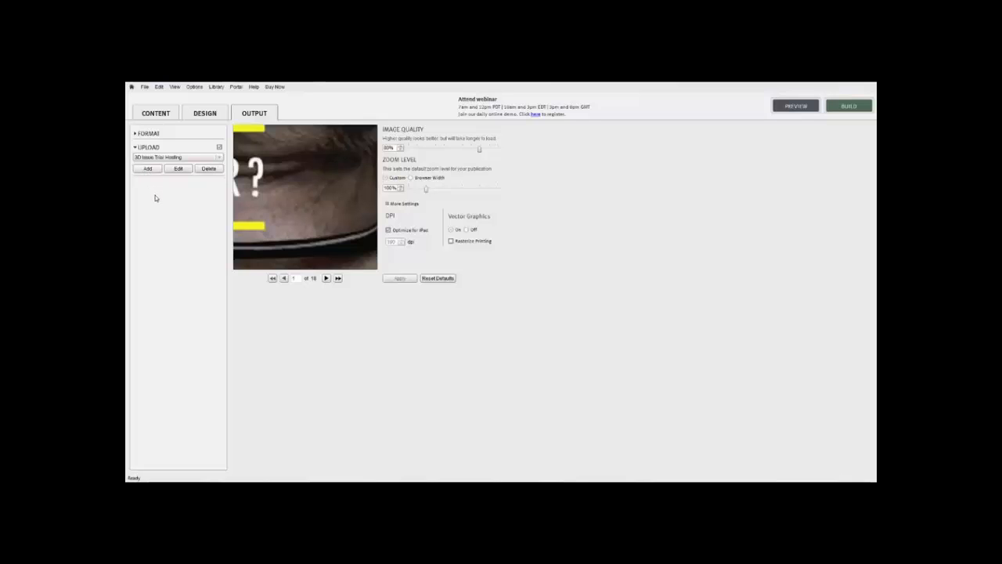
{"action": "mouse_move", "coordinate": [166, 203]}
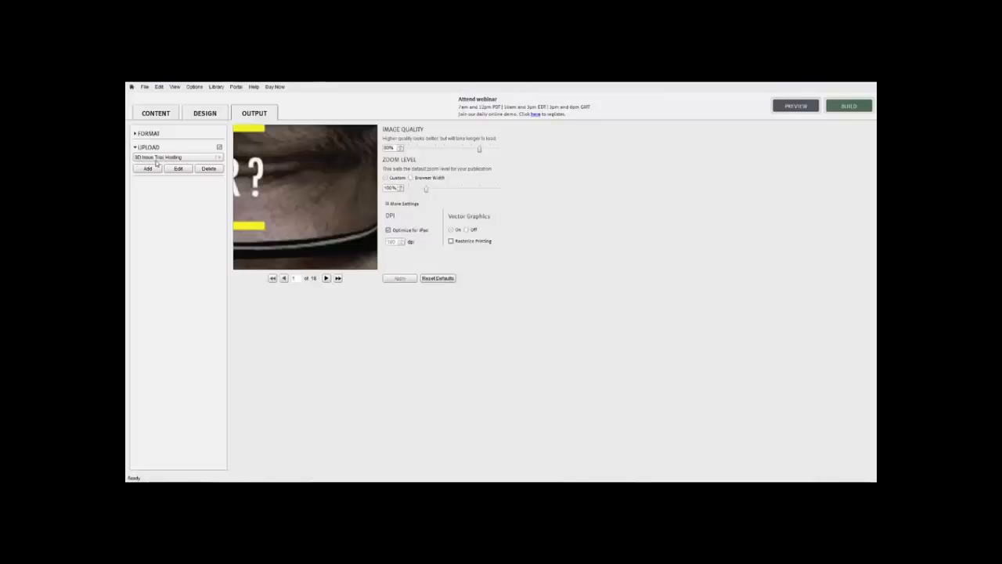
{"action": "left_click", "coordinate": [165, 156]}
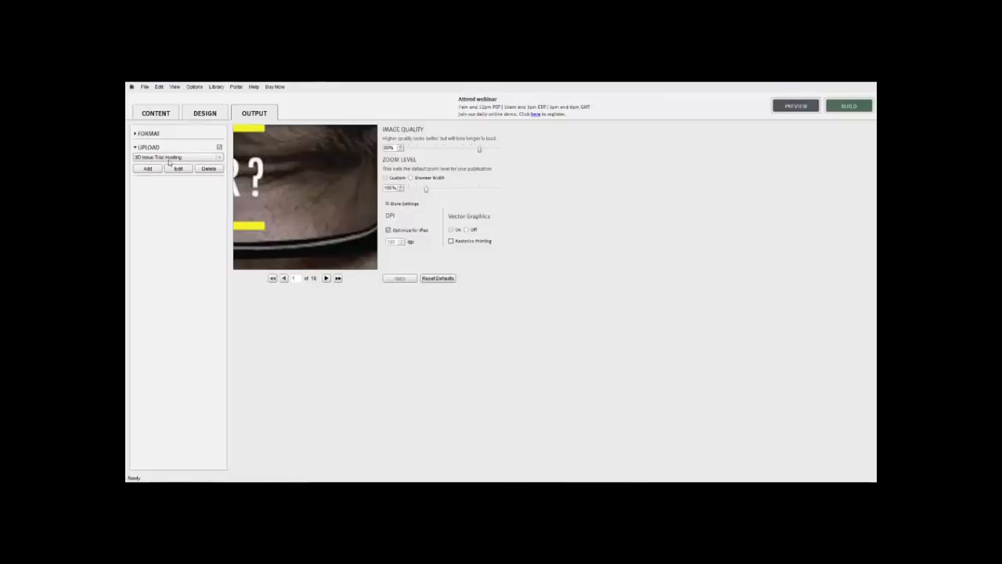
Add an FTP profile named '1' with server ftp.3dissue.com and the login password
{"action": "left_click", "coordinate": [147, 170]}
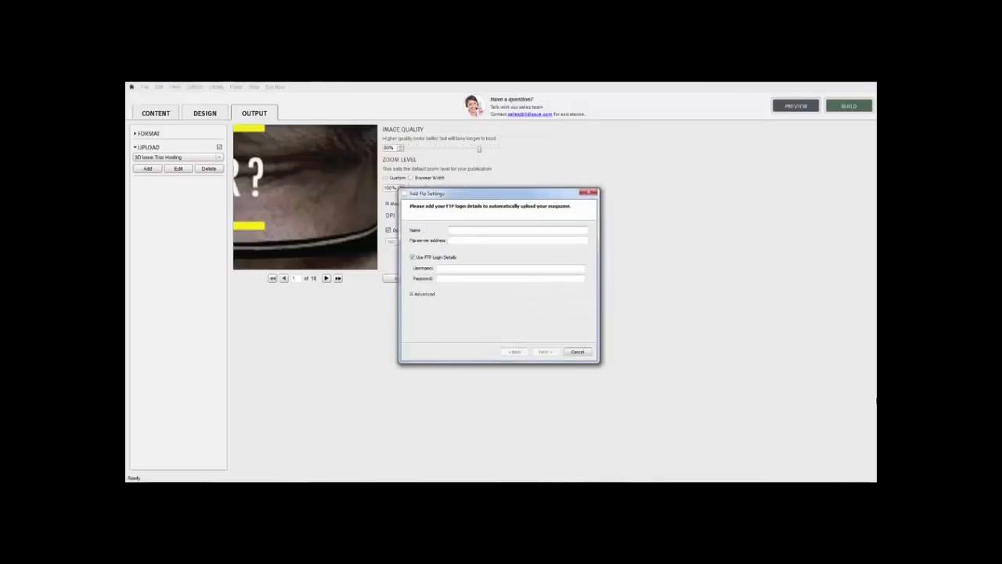
{"action": "type", "text": "1"}
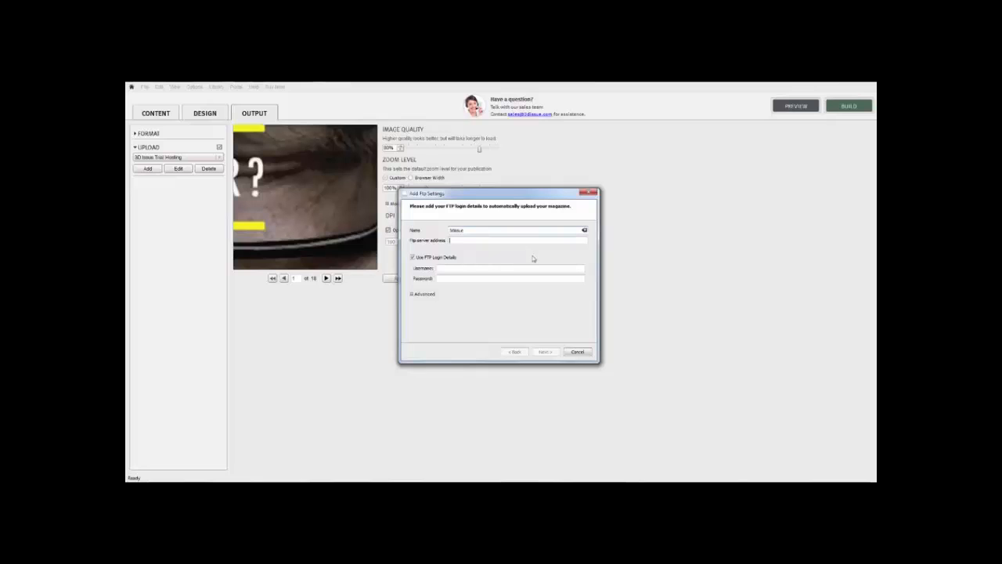
{"action": "type", "text": "ftp.3dissue.com"}
{"action": "left_click", "coordinate": [509, 268]}
{"action": "type", "text": "username1"}
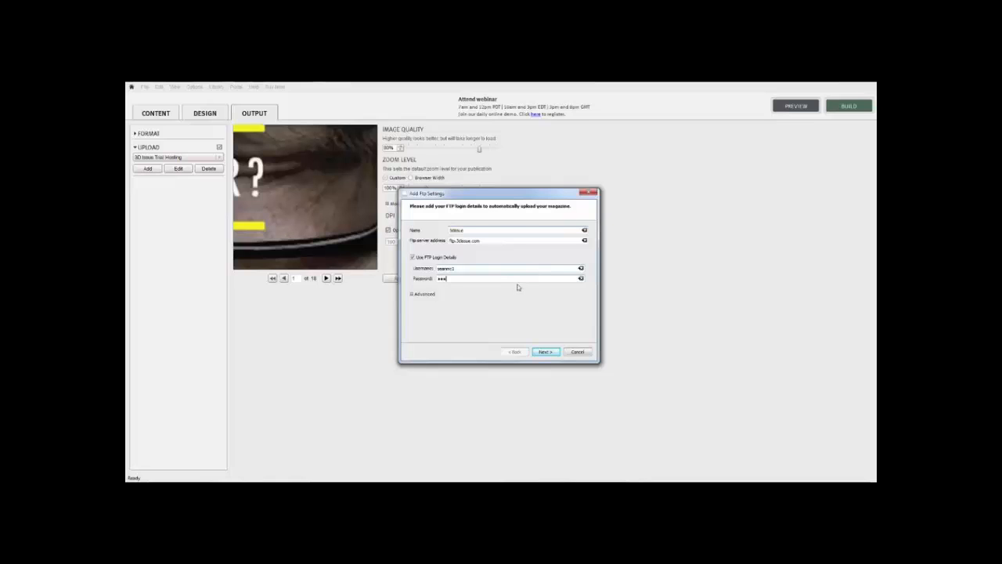
{"action": "type", "text": "••••••••"}
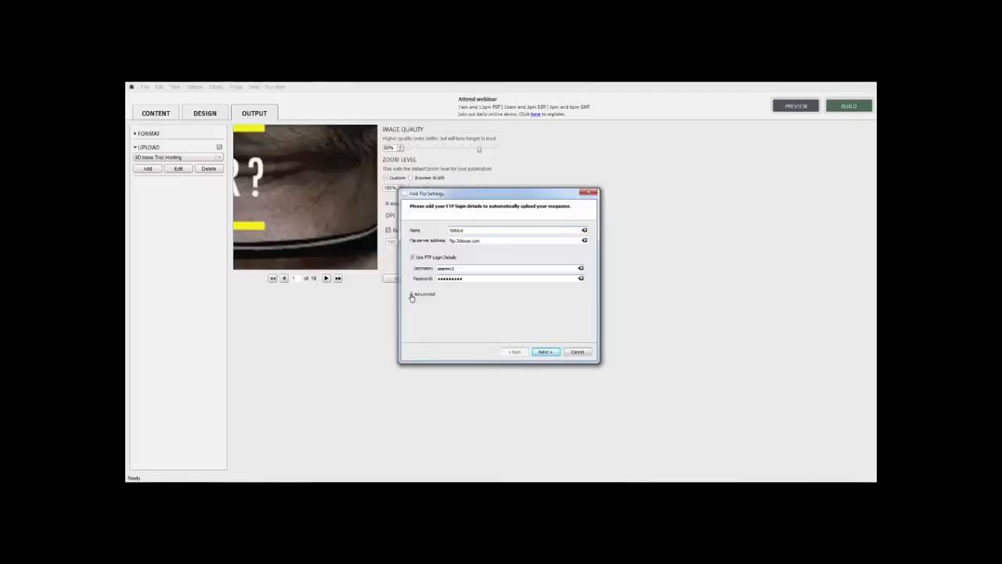
Reveal advanced connection options, keeping FTP protocol, passive mode and port 21 without a proxy
{"action": "left_click", "coordinate": [413, 294]}
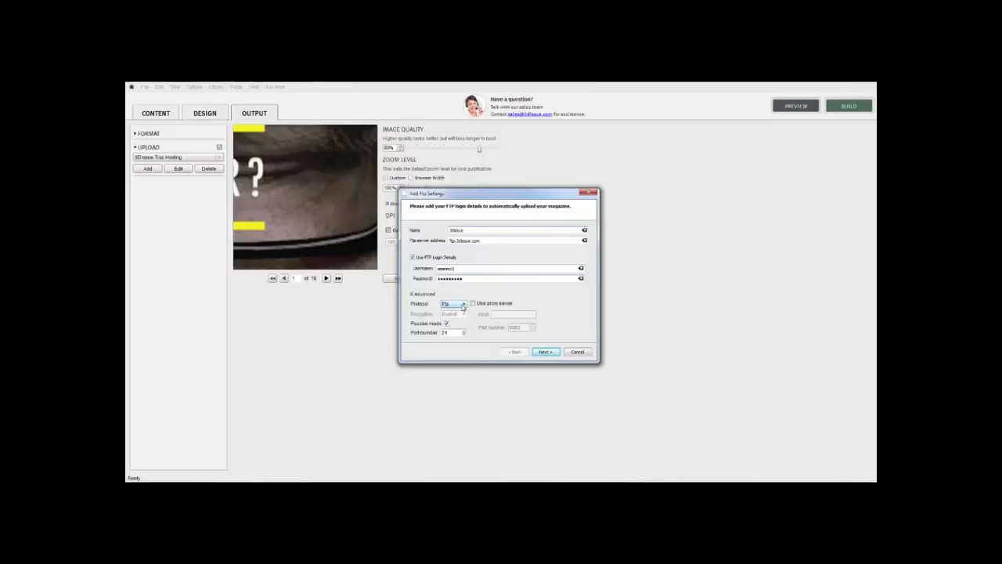
{"action": "mouse_move", "coordinate": [462, 306]}
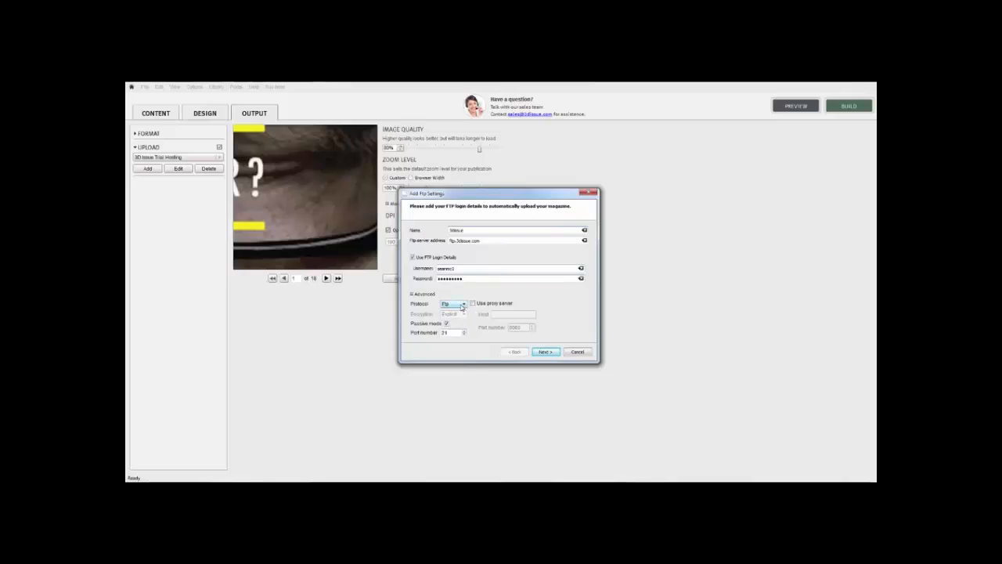
{"action": "left_click", "coordinate": [460, 303]}
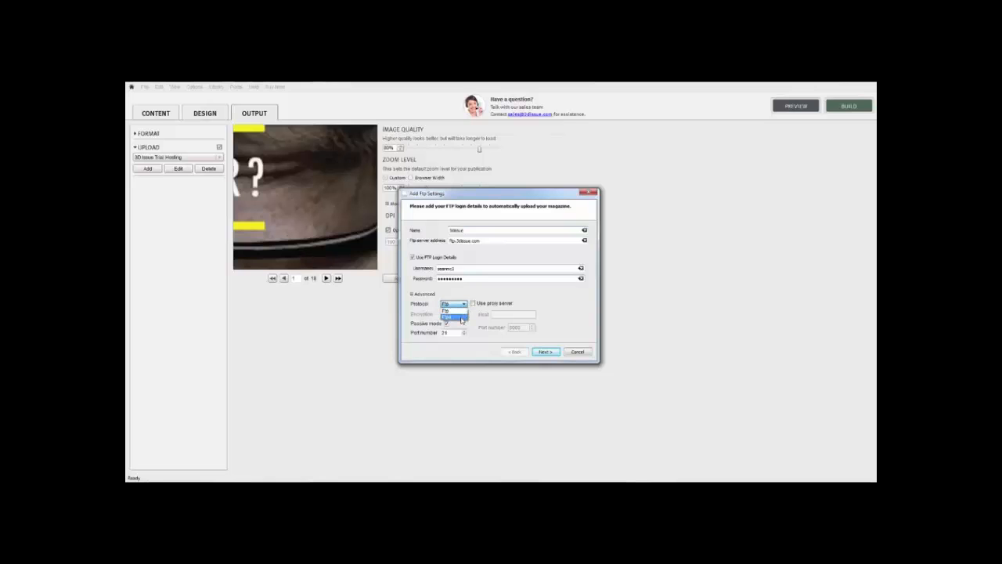
{"action": "left_click", "coordinate": [452, 303]}
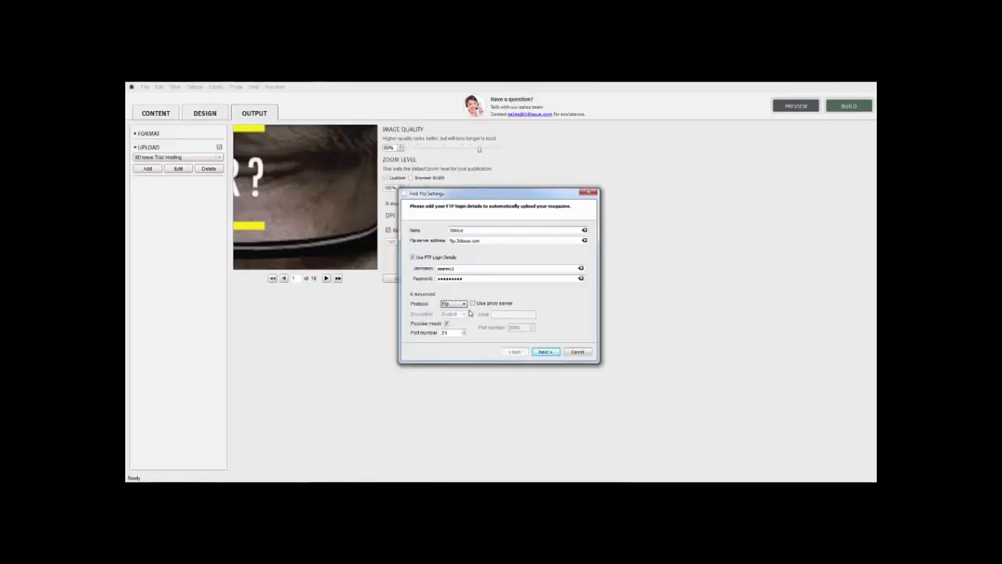
{"action": "left_click", "coordinate": [478, 304]}
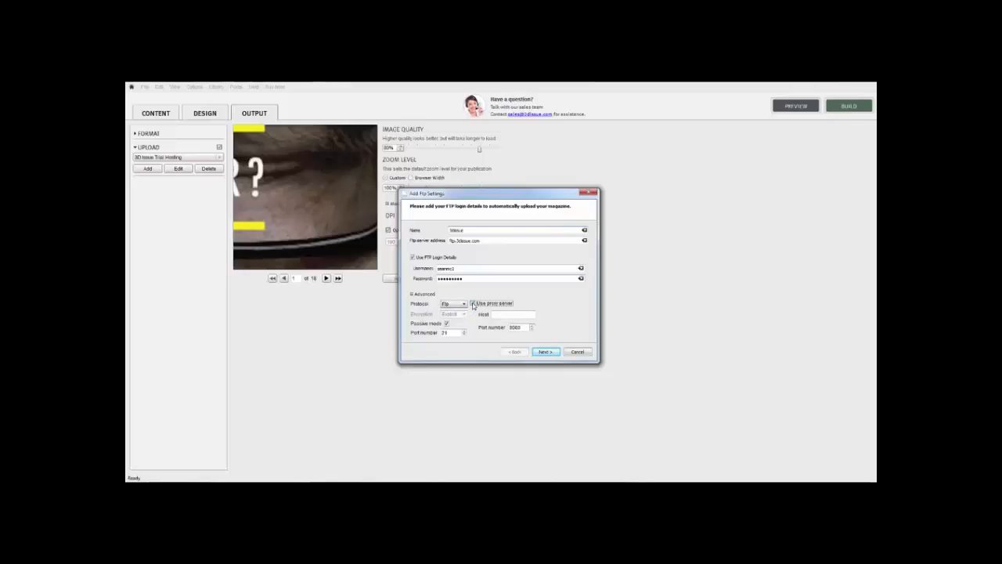
{"action": "left_click", "coordinate": [473, 304]}
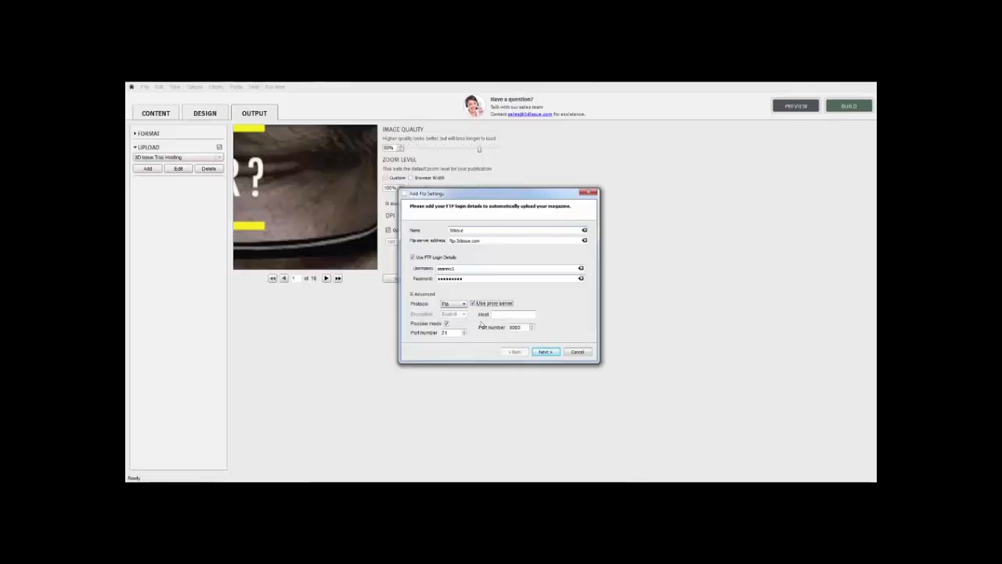
{"action": "left_click", "coordinate": [471, 304]}
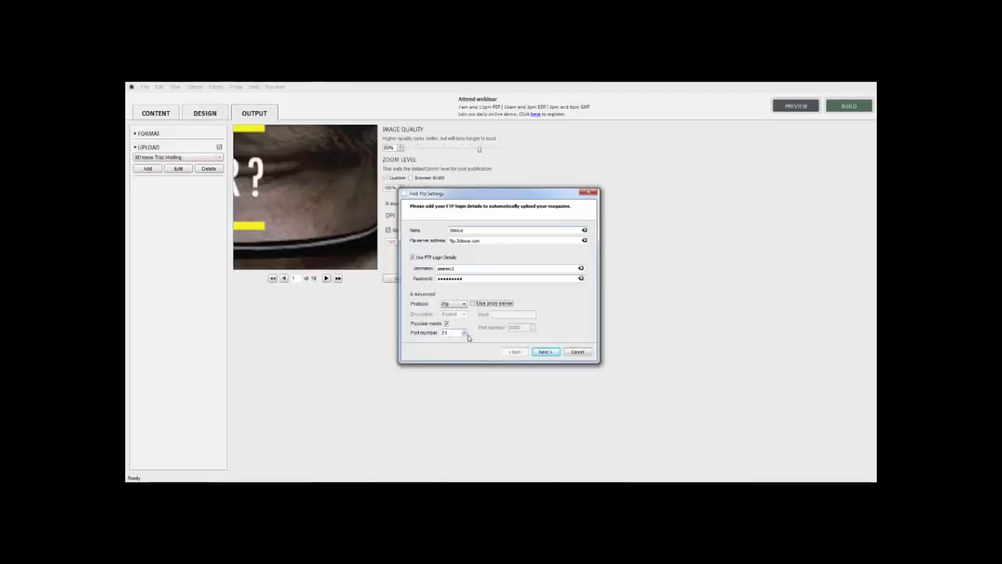
{"action": "mouse_move", "coordinate": [473, 326]}
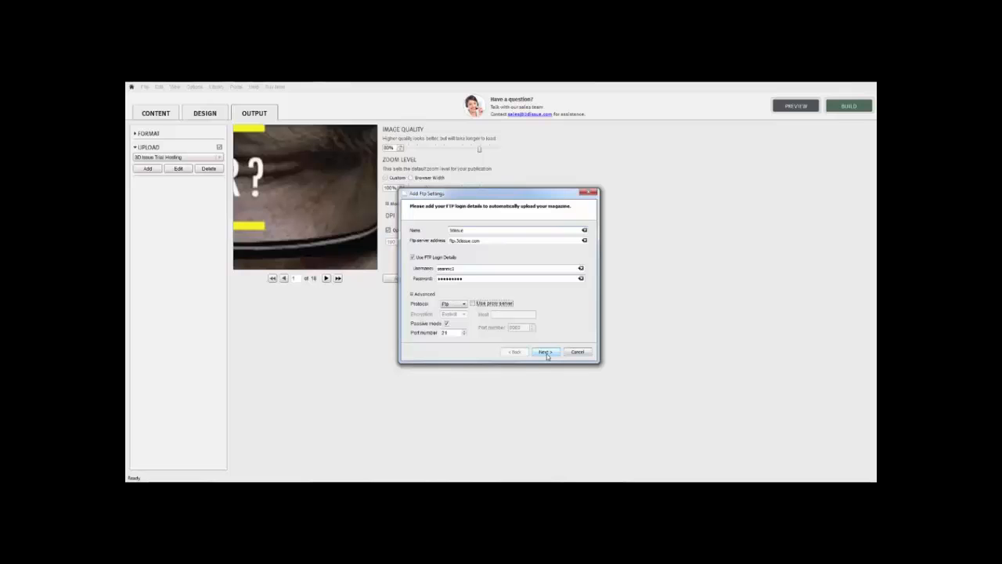
Connect to the server and choose the remote folder that will hold the editions
{"action": "left_click", "coordinate": [545, 351]}
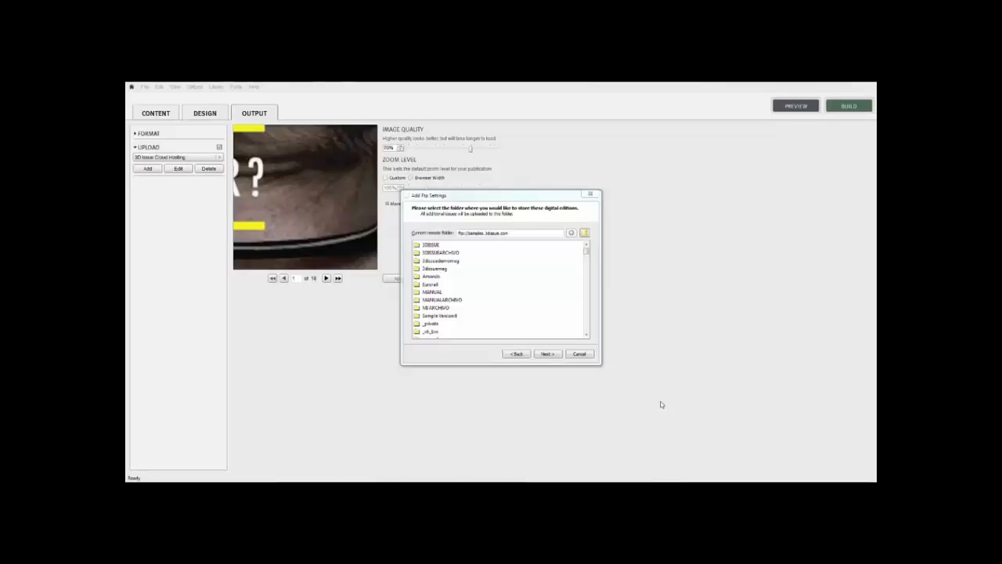
{"action": "mouse_move", "coordinate": [628, 409]}
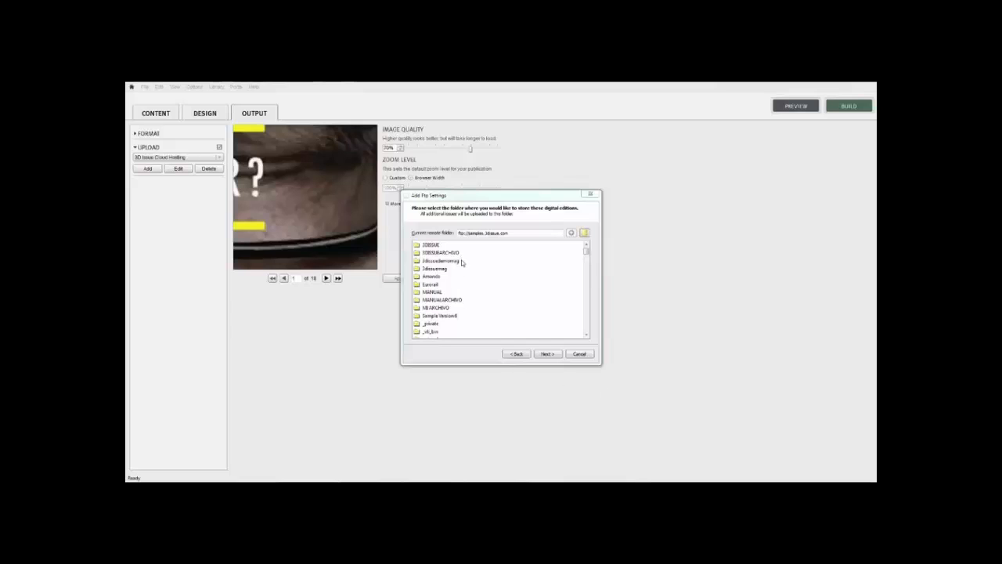
{"action": "left_click", "coordinate": [588, 245]}
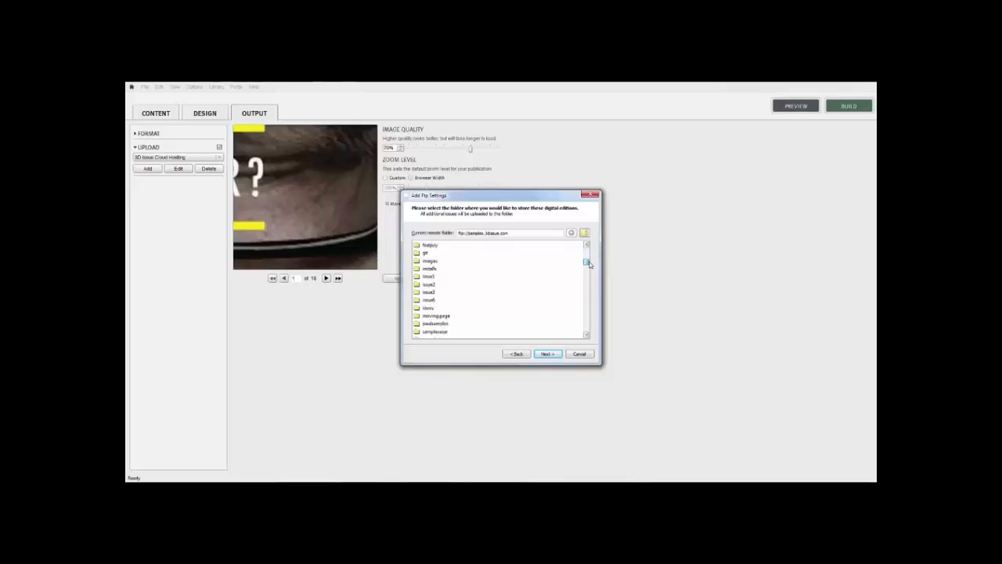
{"action": "left_click", "coordinate": [462, 307]}
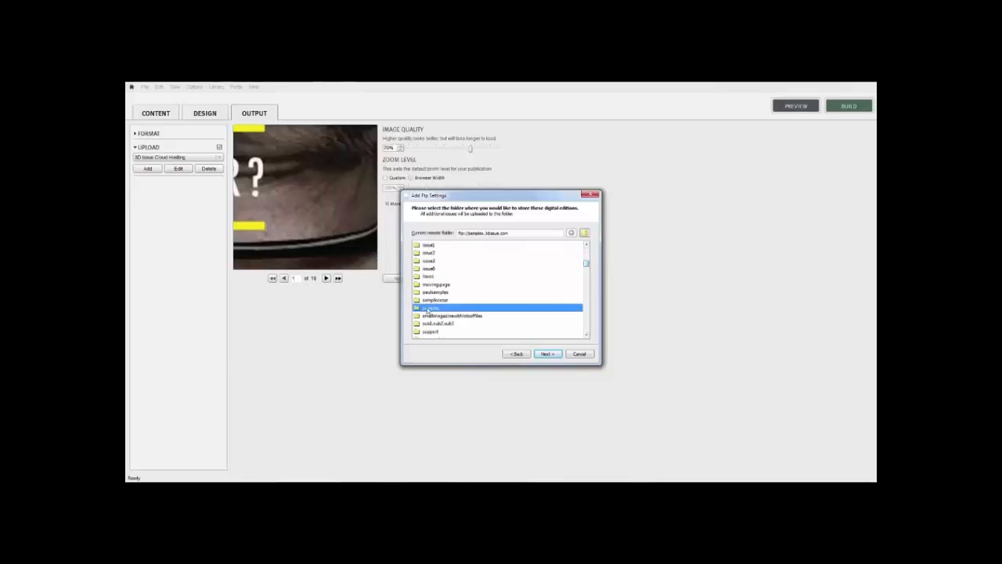
{"action": "left_click", "coordinate": [547, 354]}
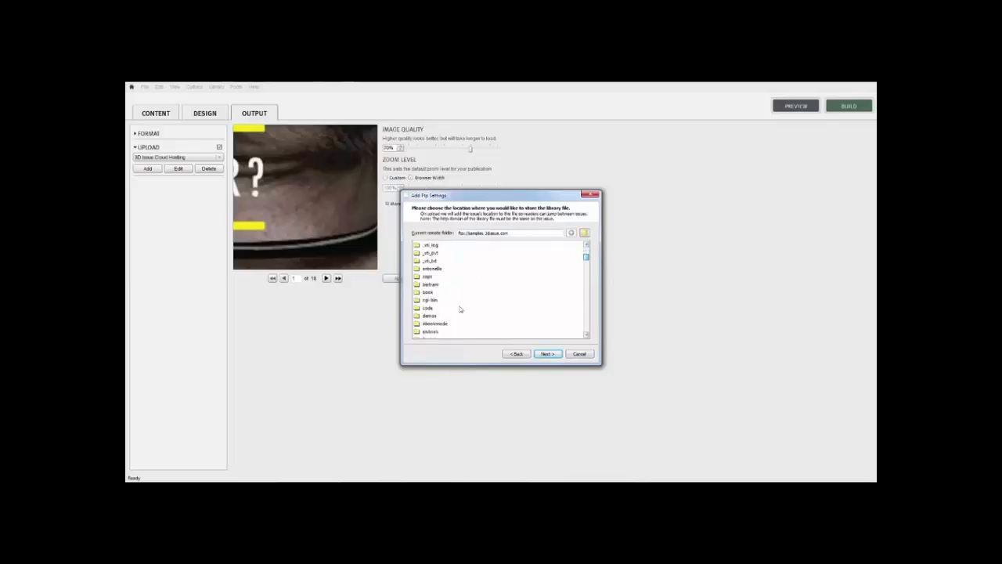
Choose the server folder for the library file and finish the new FTP profile
{"action": "left_click", "coordinate": [429, 316]}
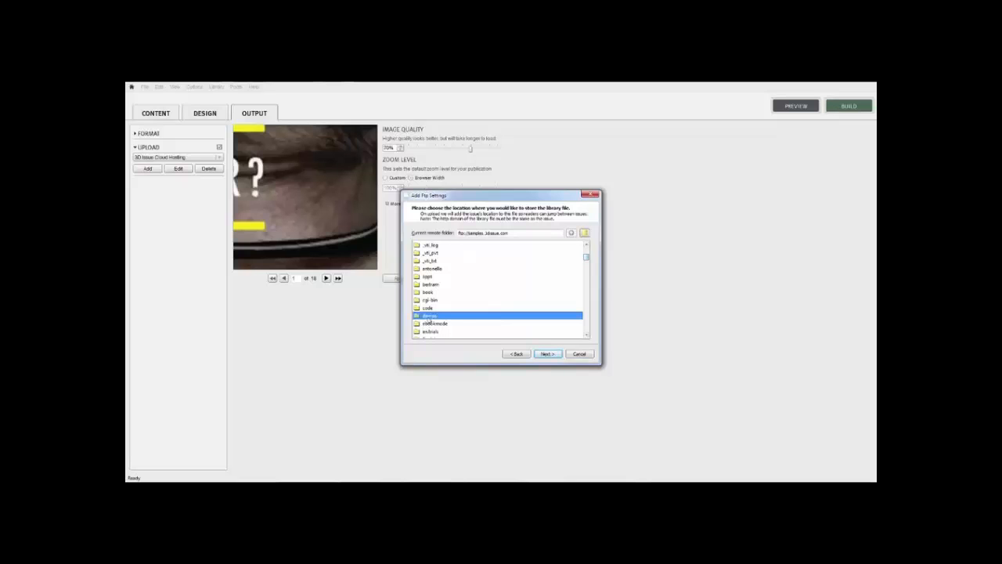
{"action": "left_click", "coordinate": [546, 354]}
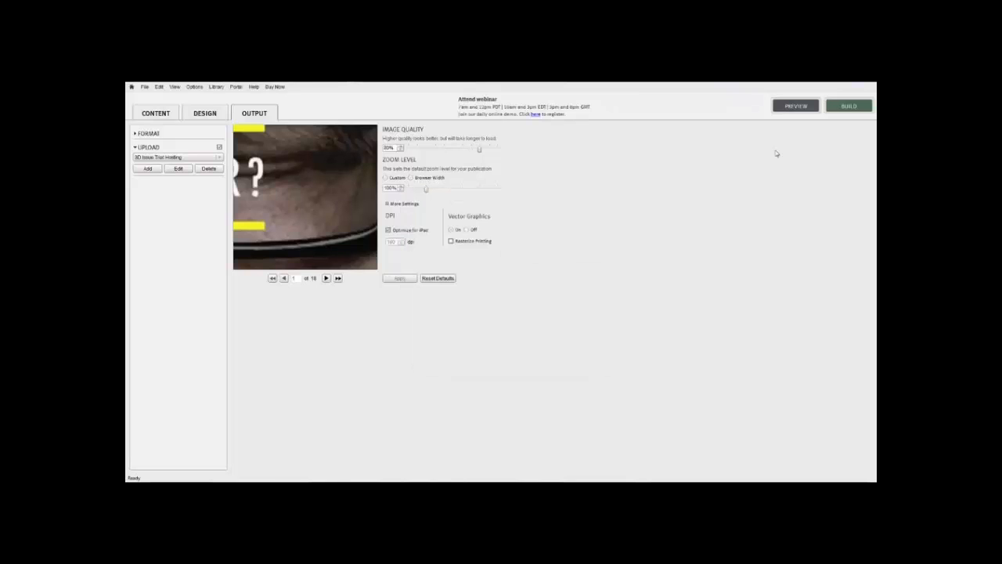
Build the publication, saving changes to the current issue when prompted
{"action": "left_click", "coordinate": [849, 106]}
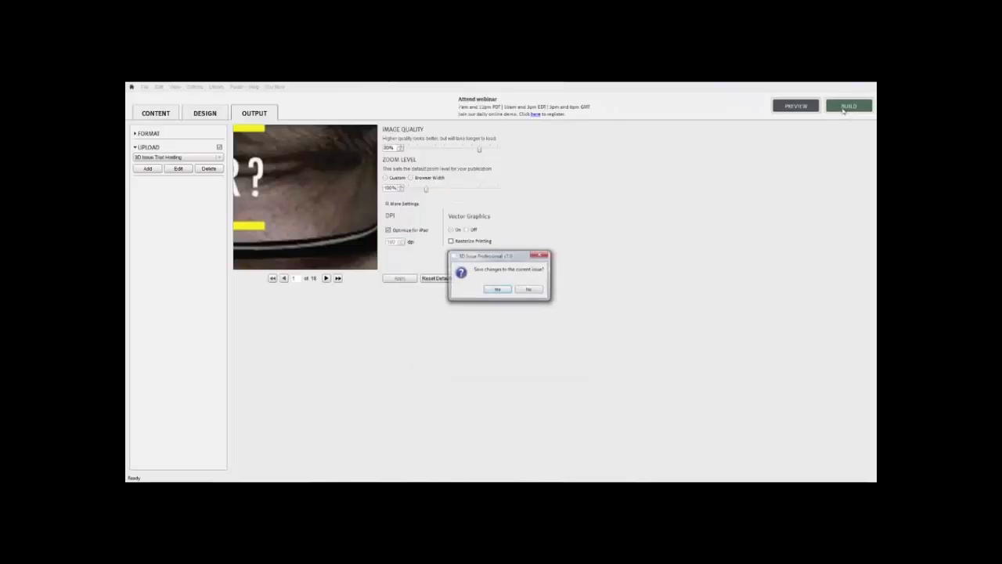
{"action": "left_click", "coordinate": [498, 288]}
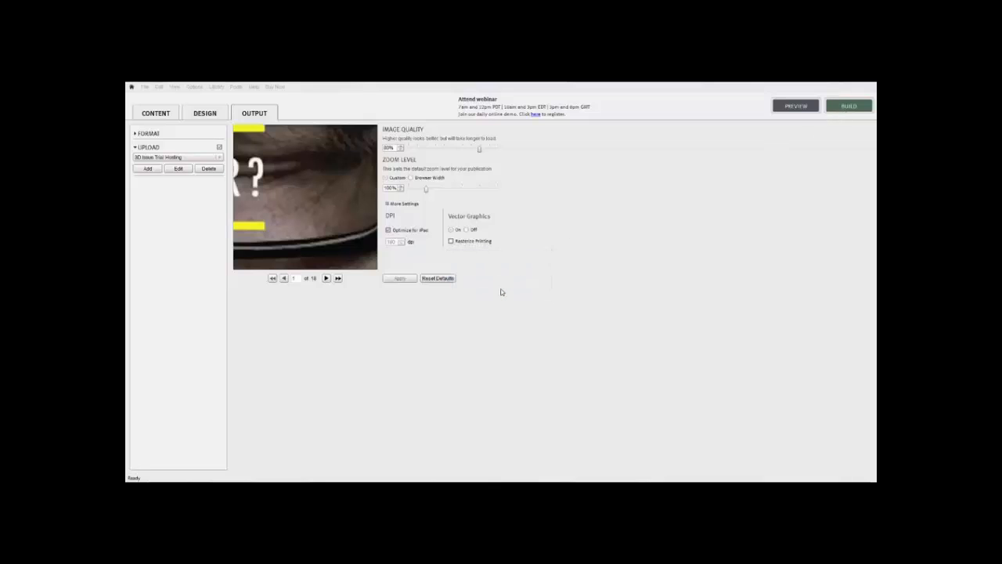
{"action": "left_click", "coordinate": [399, 279]}
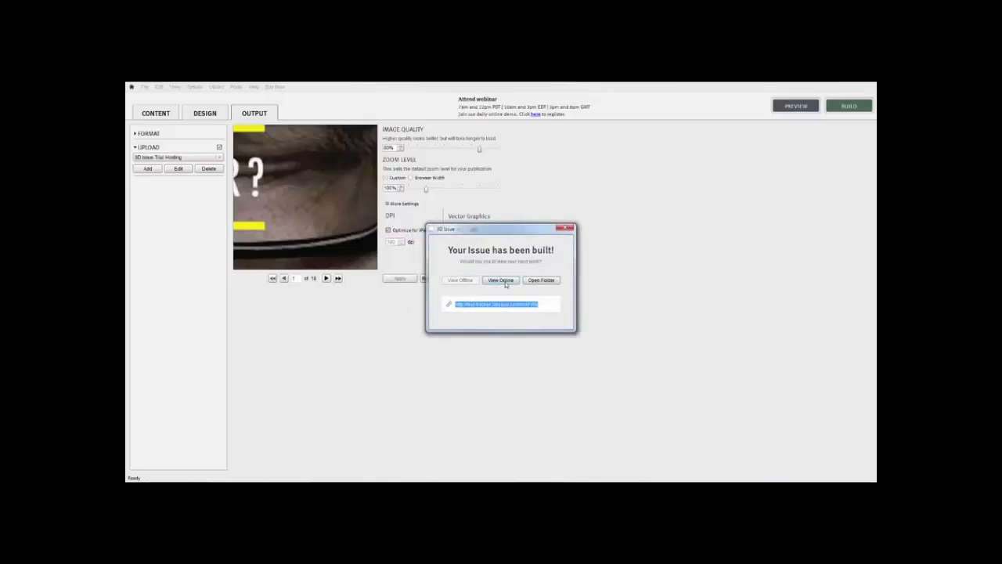
{"action": "mouse_move", "coordinate": [495, 319]}
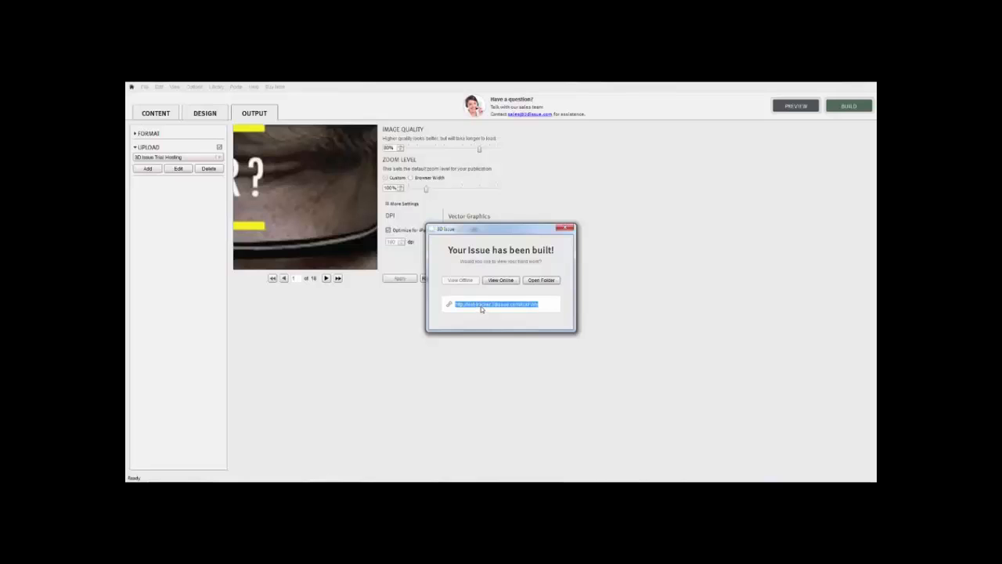
View the freshly built issue online in the web browser
{"action": "left_click", "coordinate": [501, 278]}
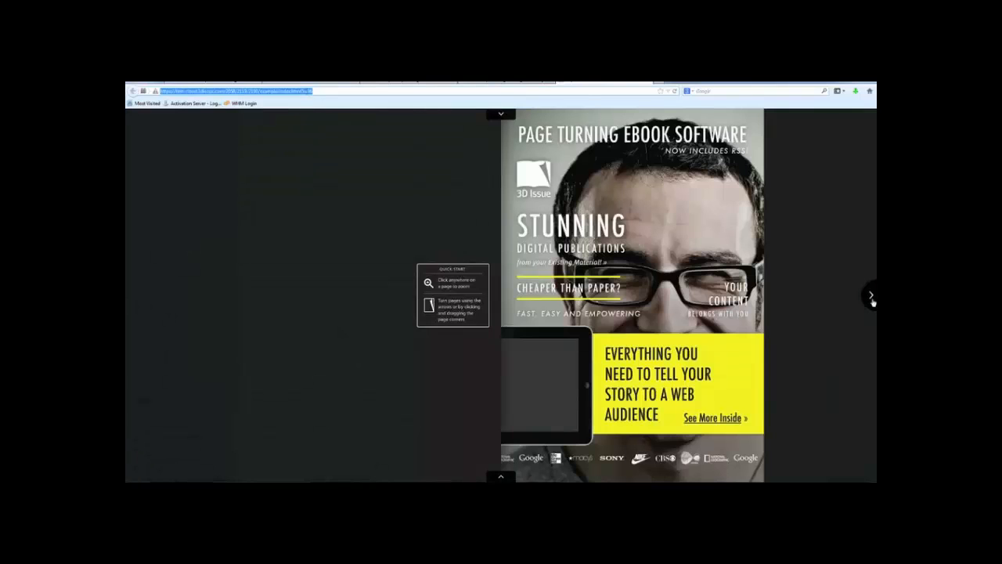
Flip forward through several spreads, then back one to the Digitizing Your Content spread
{"action": "left_click", "coordinate": [870, 296]}
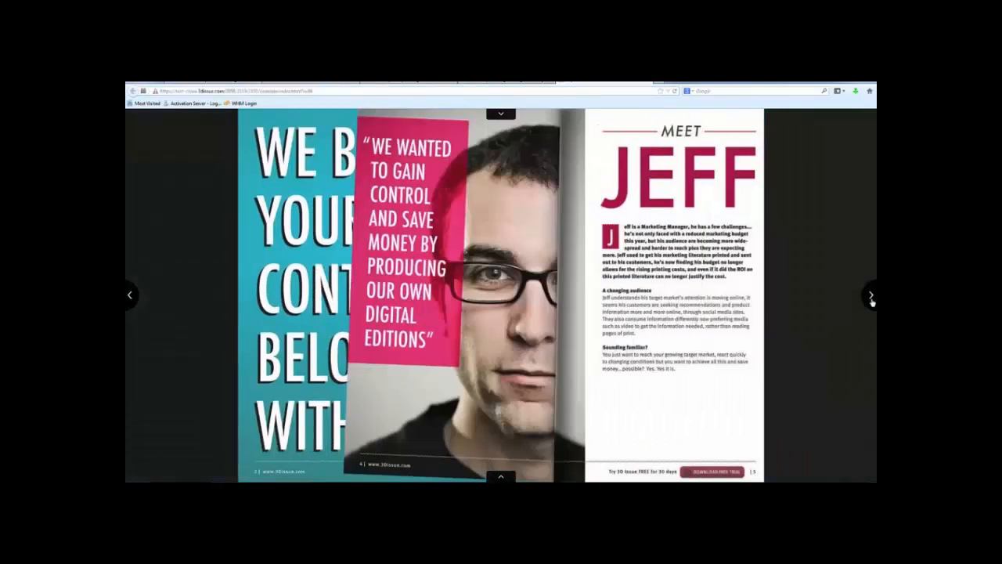
{"action": "left_click", "coordinate": [870, 295]}
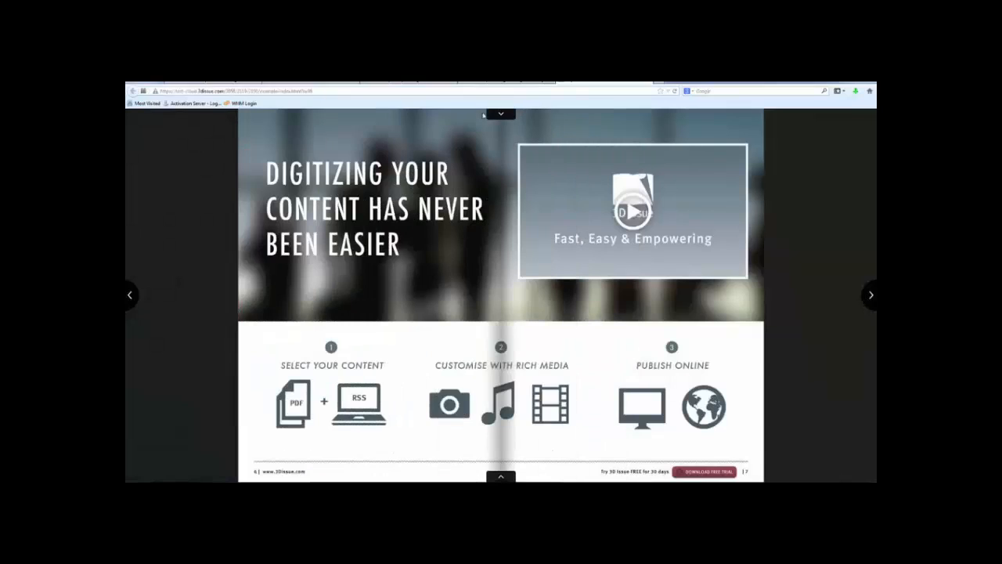
{"action": "left_click", "coordinate": [501, 114]}
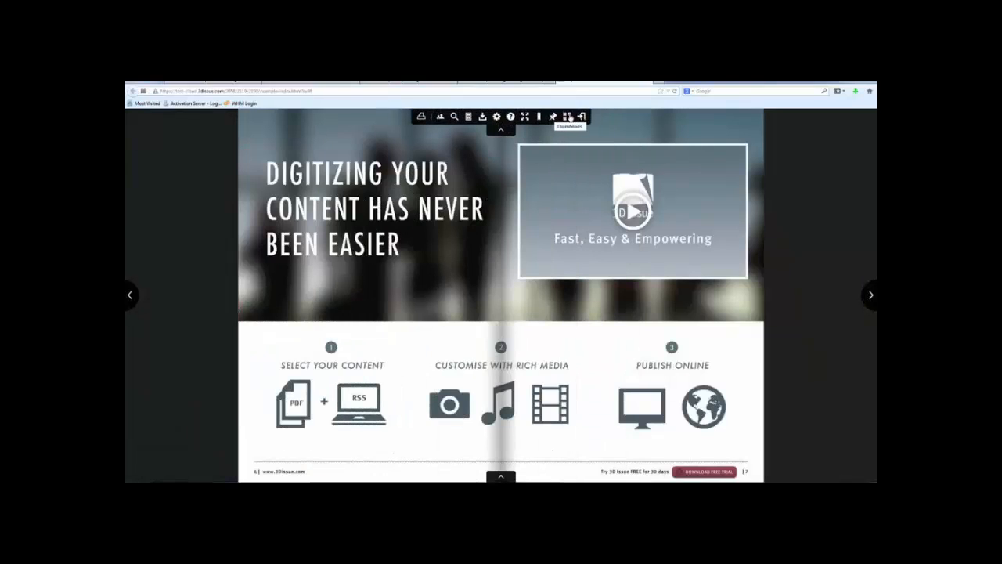
{"action": "left_click", "coordinate": [564, 116]}
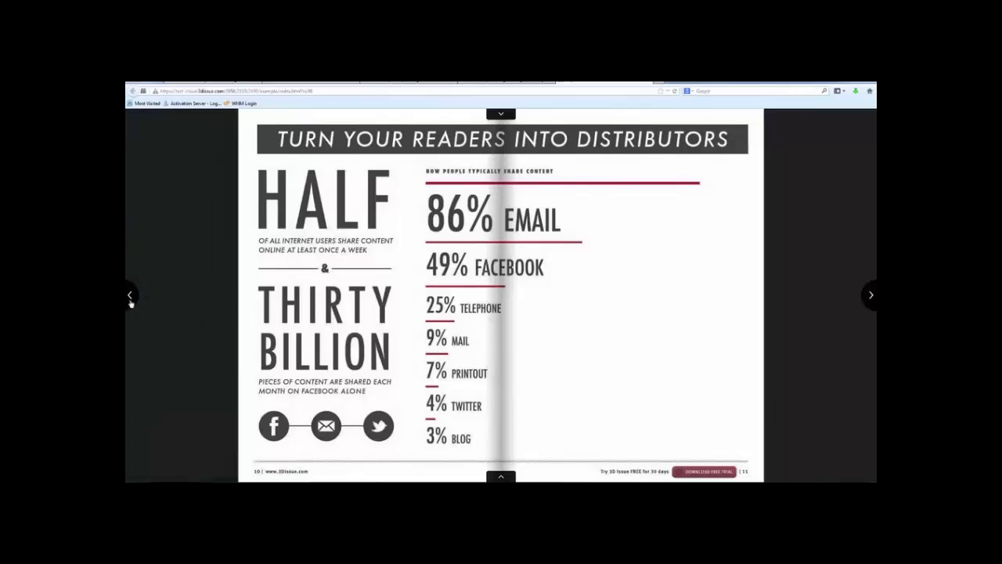
{"action": "left_click", "coordinate": [132, 295]}
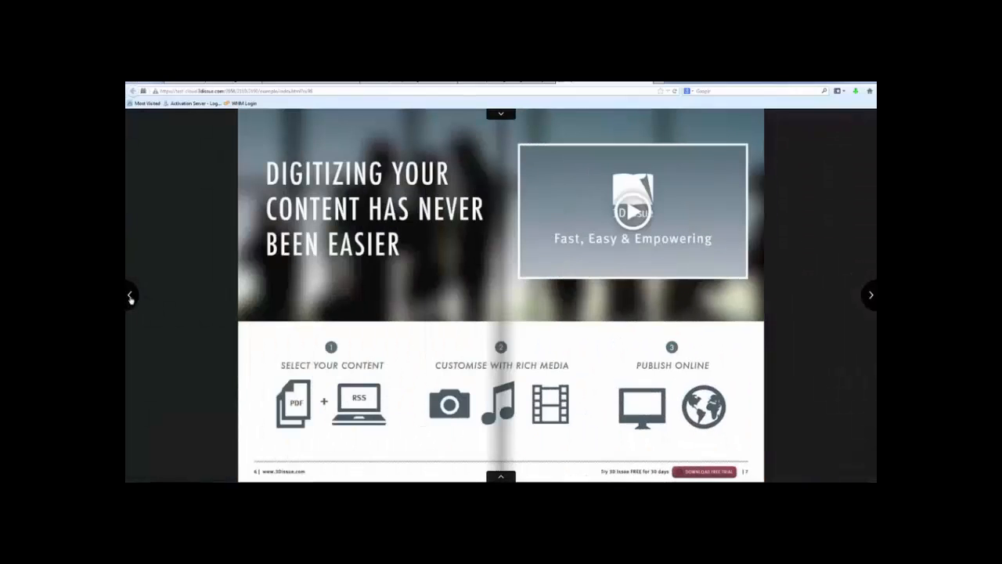